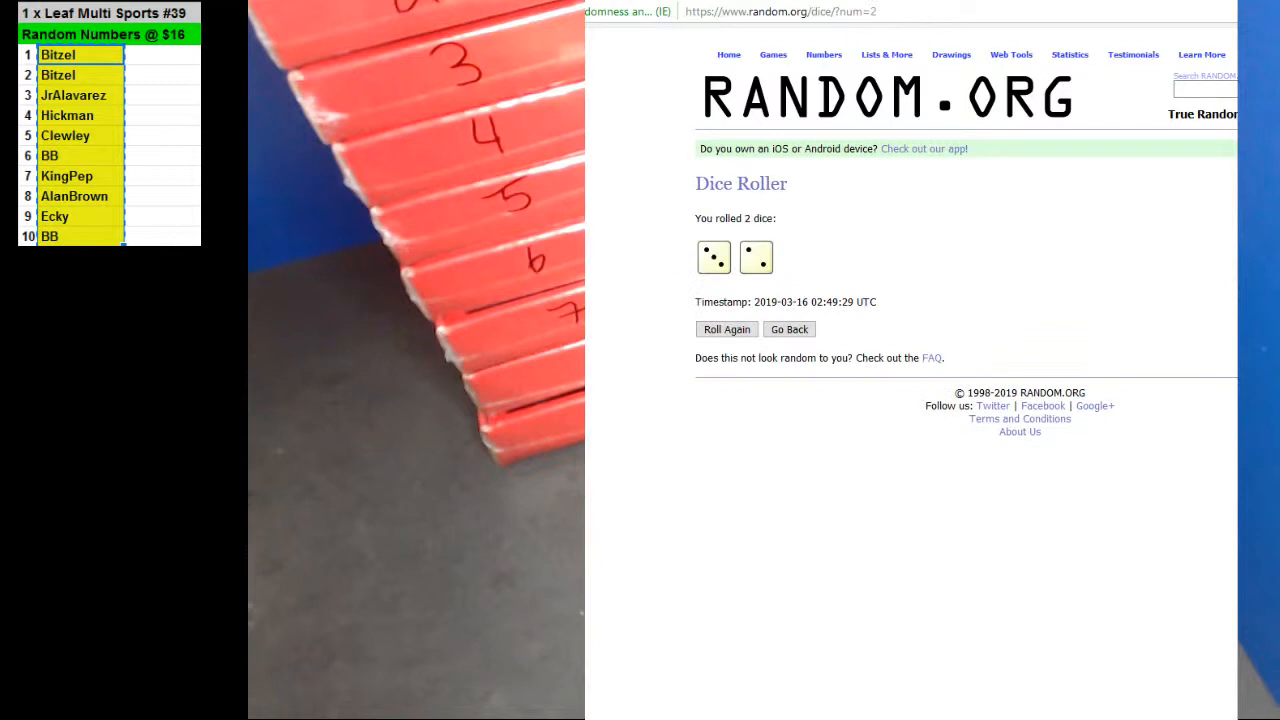
Randomize the ten-name list in the List Randomizer and reshuffle it twice more
left_click(789, 329)
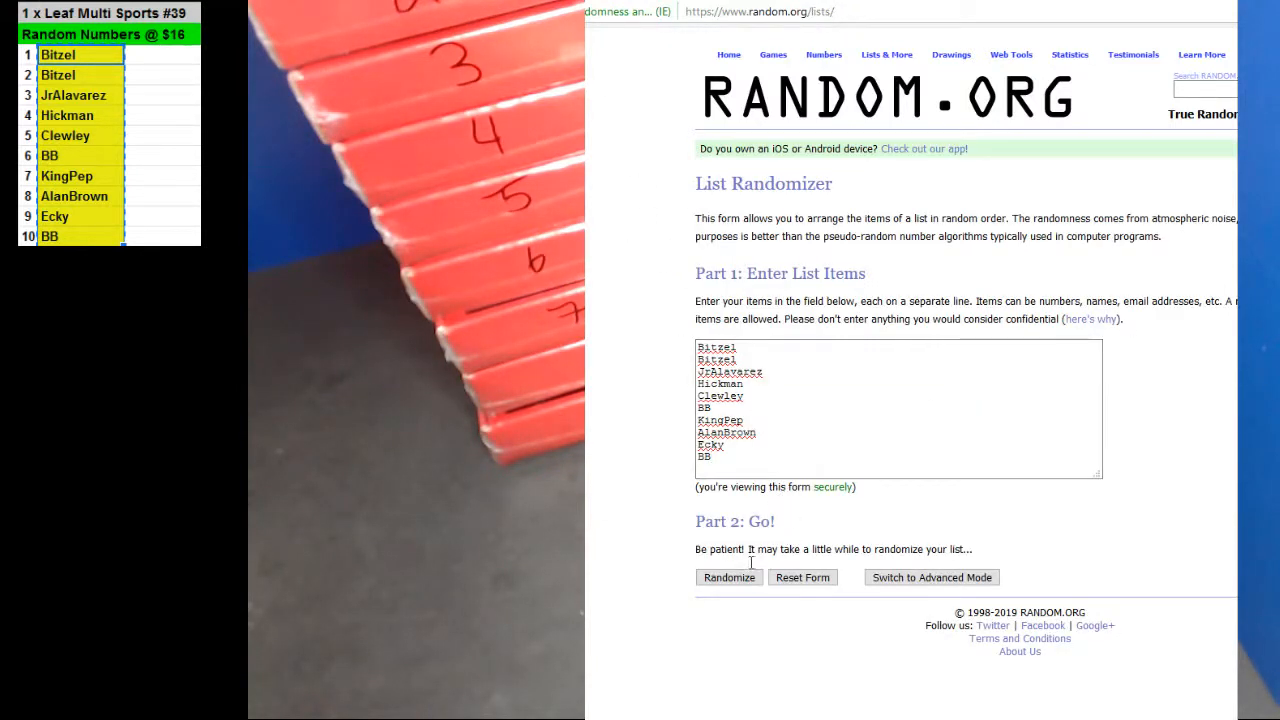
left_click(729, 577)
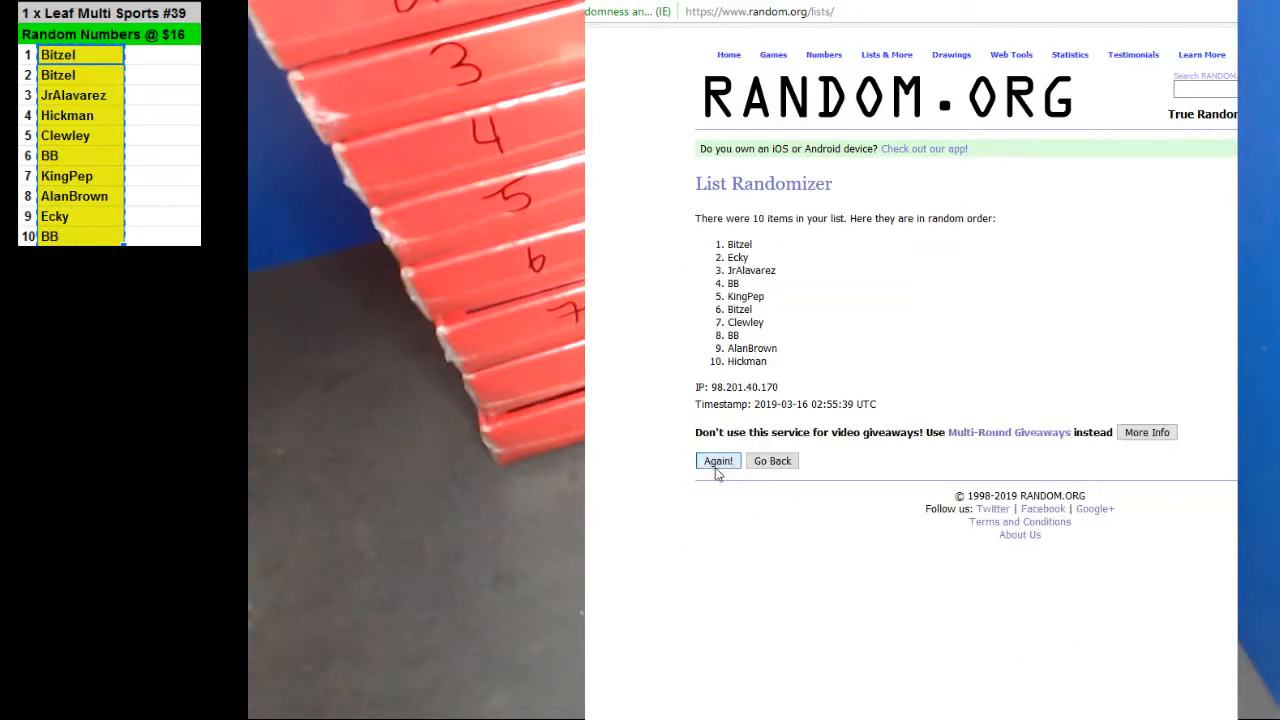
left_click(718, 461)
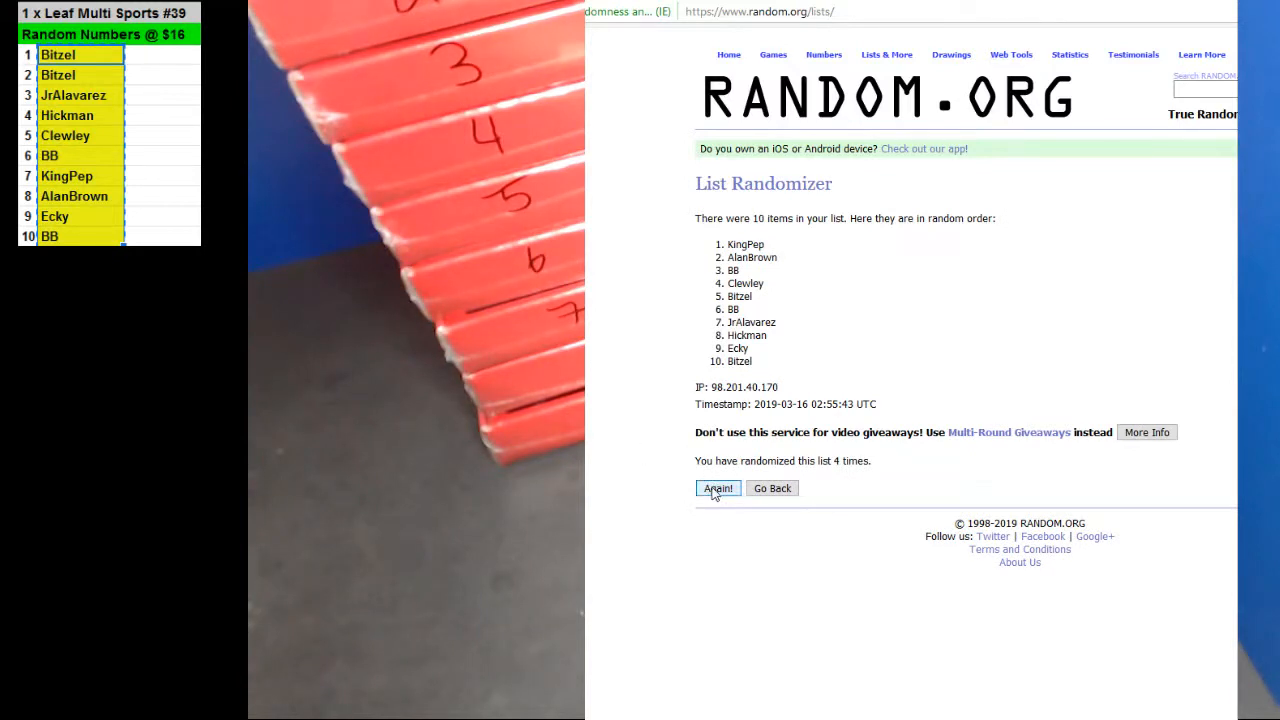
left_click(718, 488)
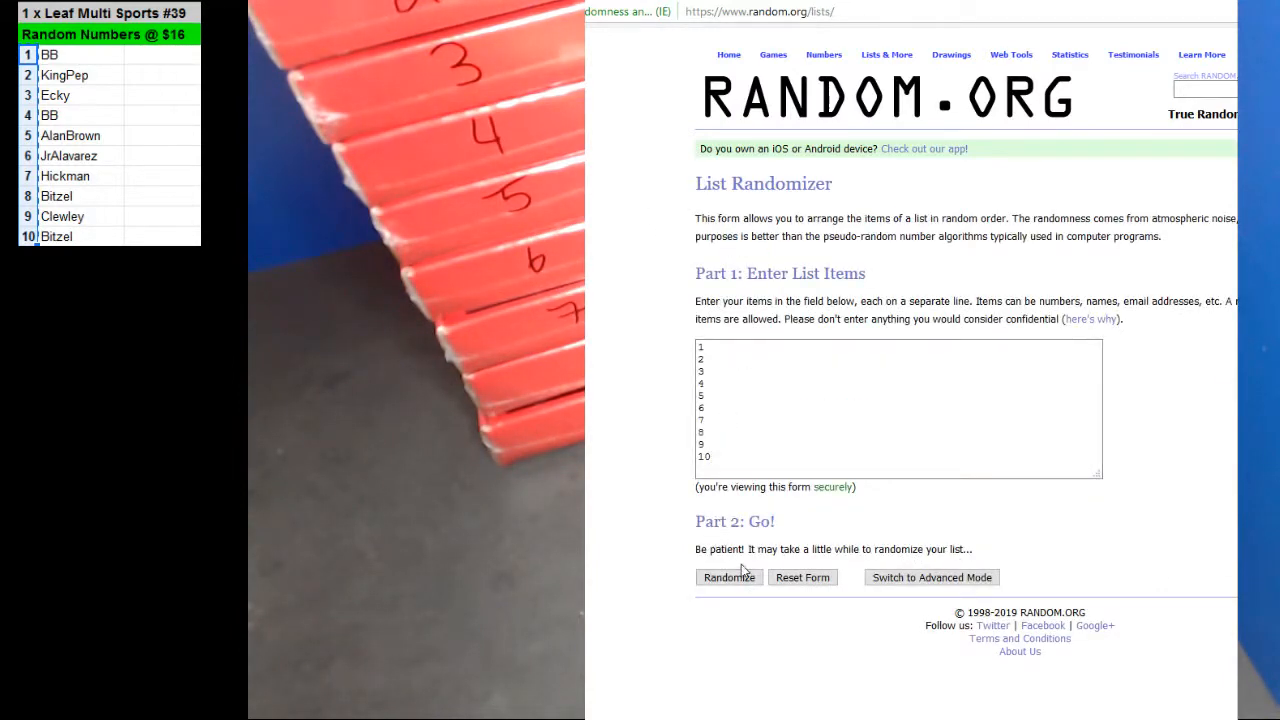
Randomize the numbers 1–10 and reshuffle them repeatedly to pair with the names
left_click(728, 577)
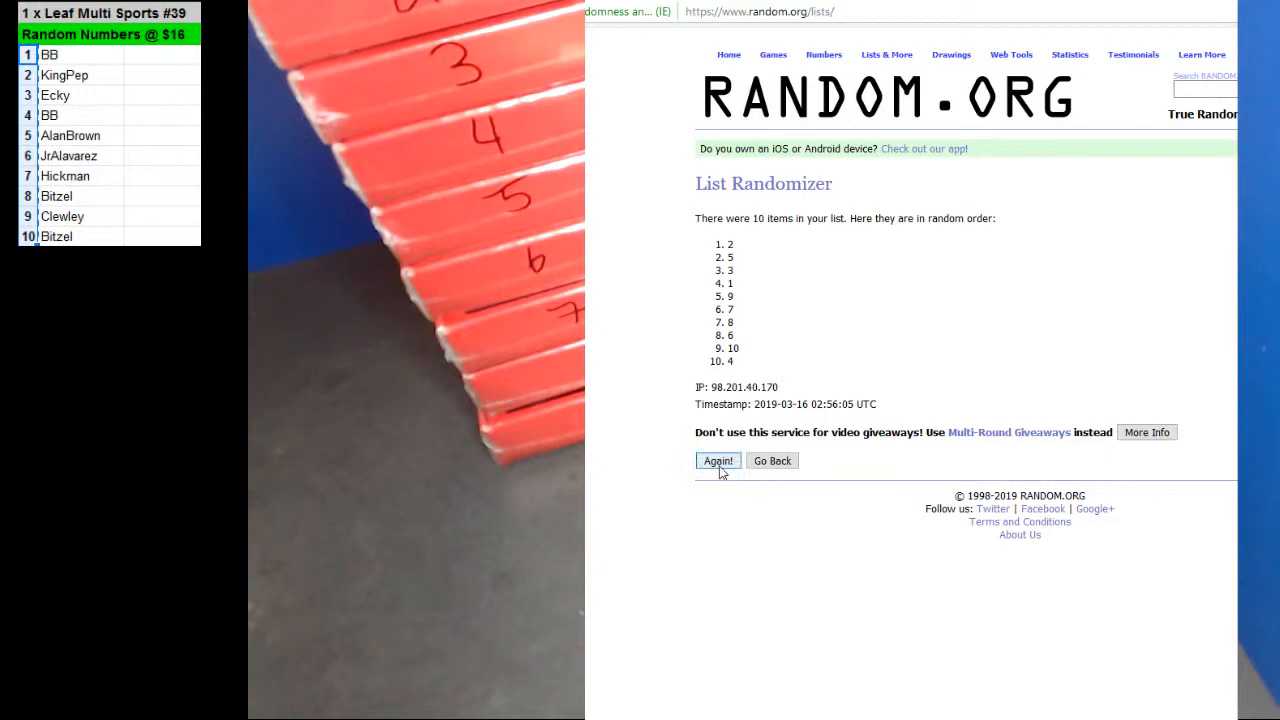
left_click(718, 461)
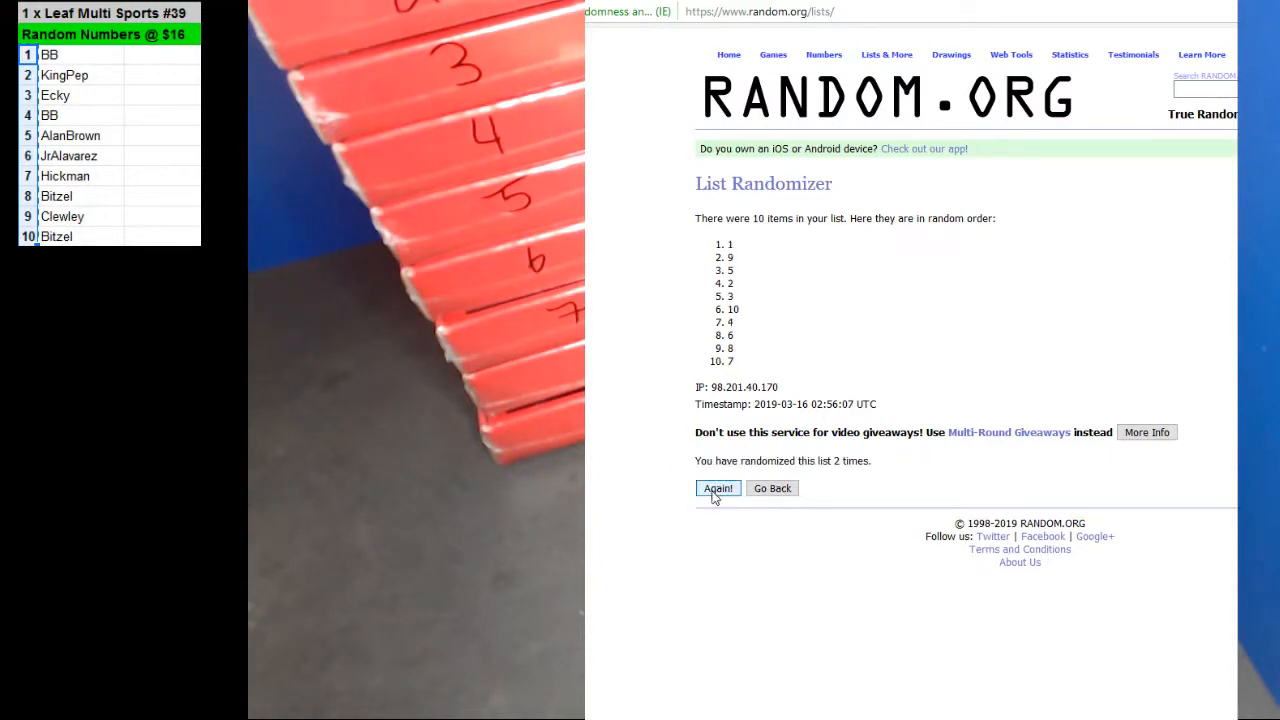
left_click(718, 488)
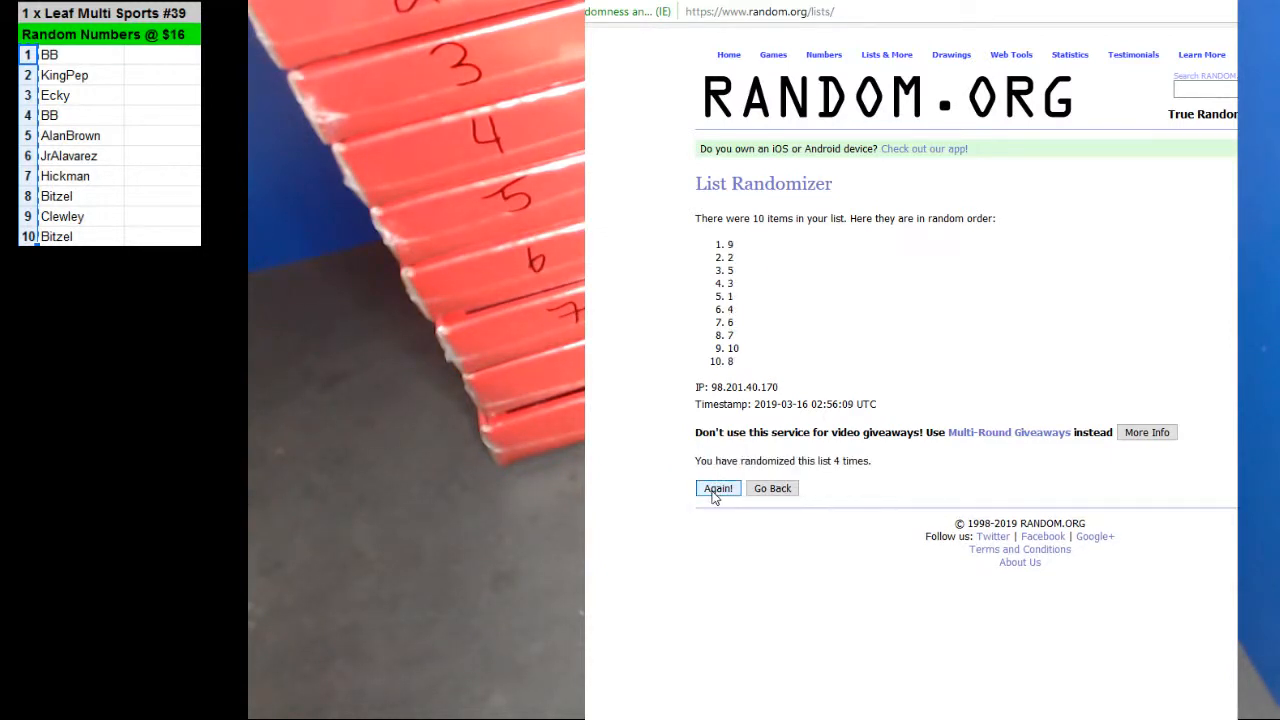
left_click(717, 488)
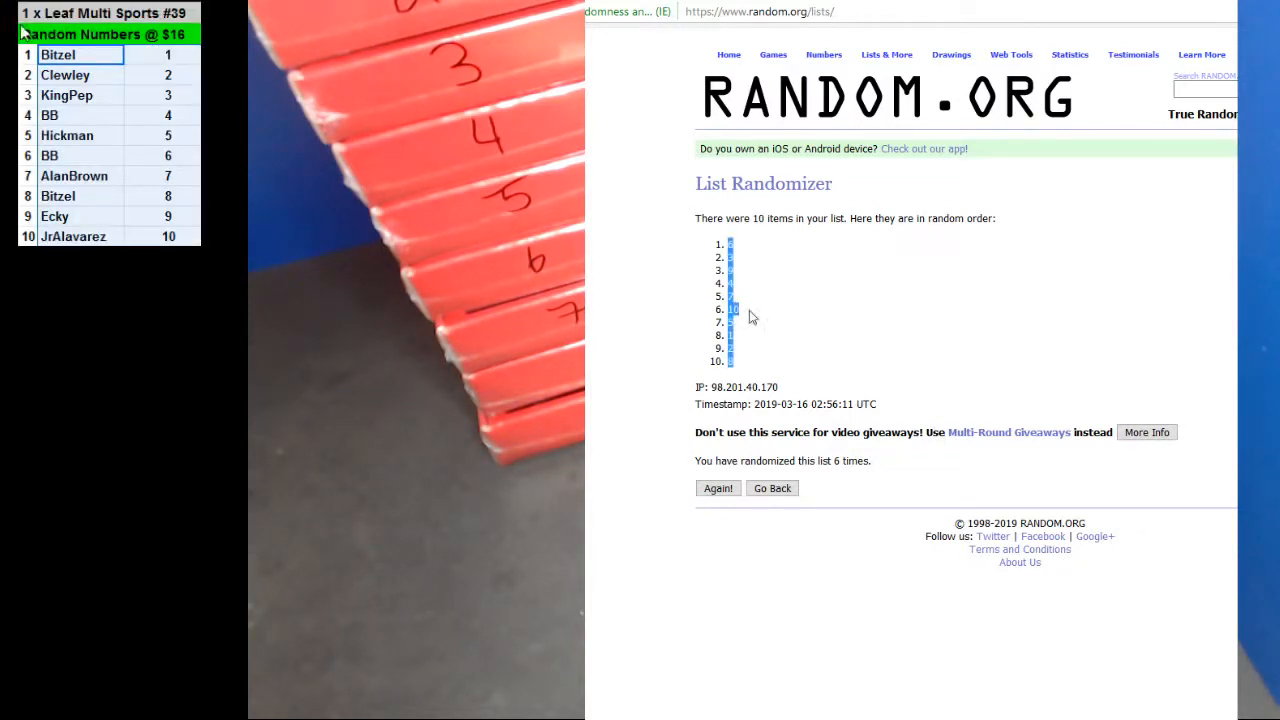
Reload a blank List Randomizer and enter the numbers 1 to 9
left_click(758, 11)
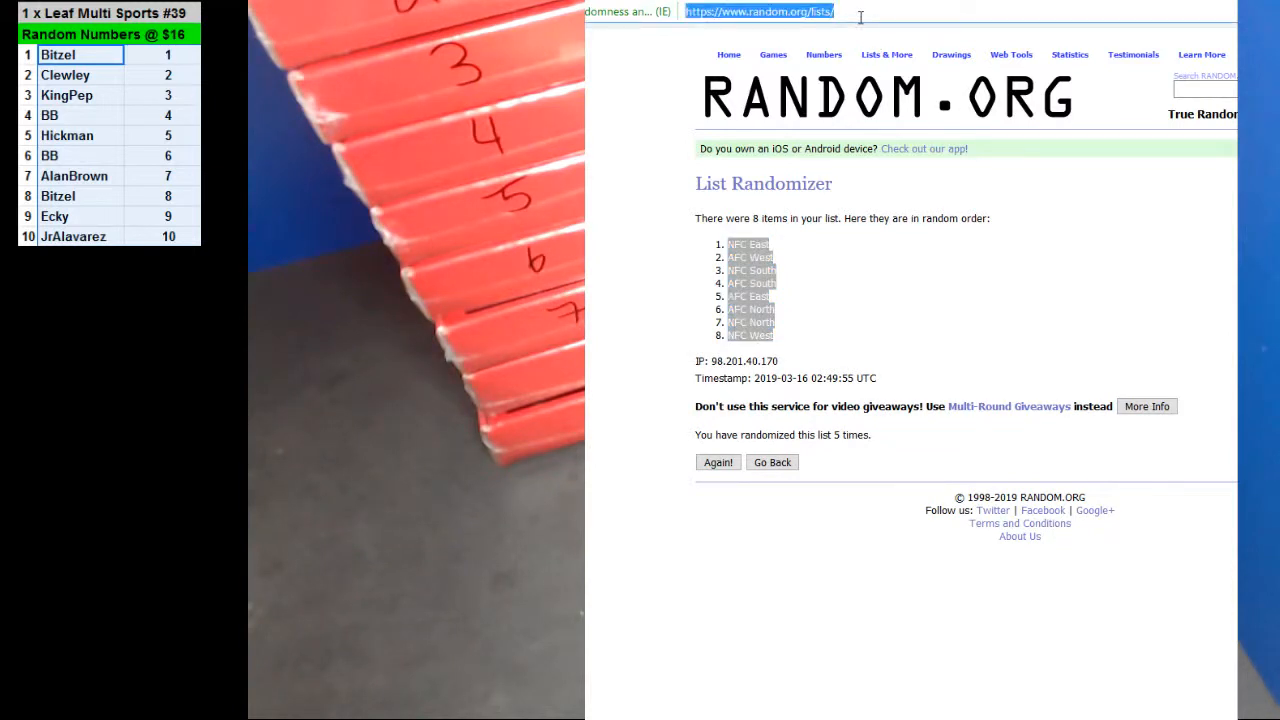
left_click(771, 462)
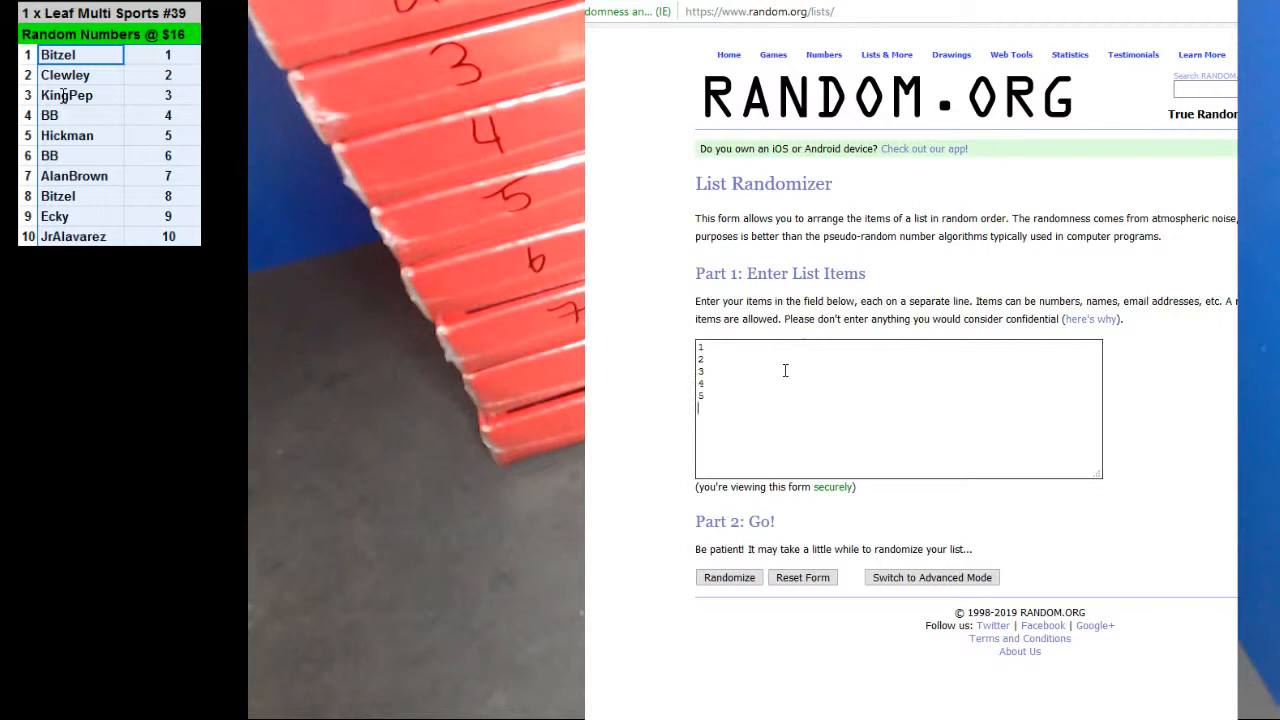
type("6")
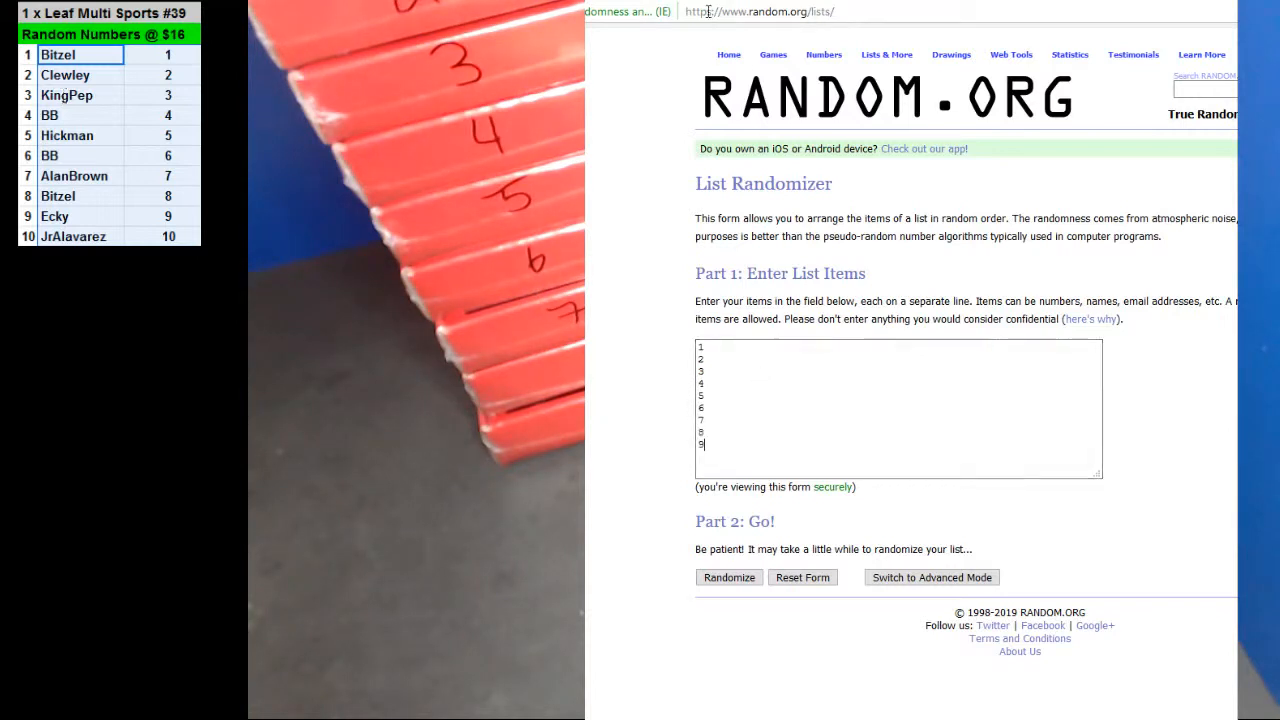
Shuffle the 1–9 list six times, ending with 7-5-2-6-9-3-8-1-4
left_click(729, 577)
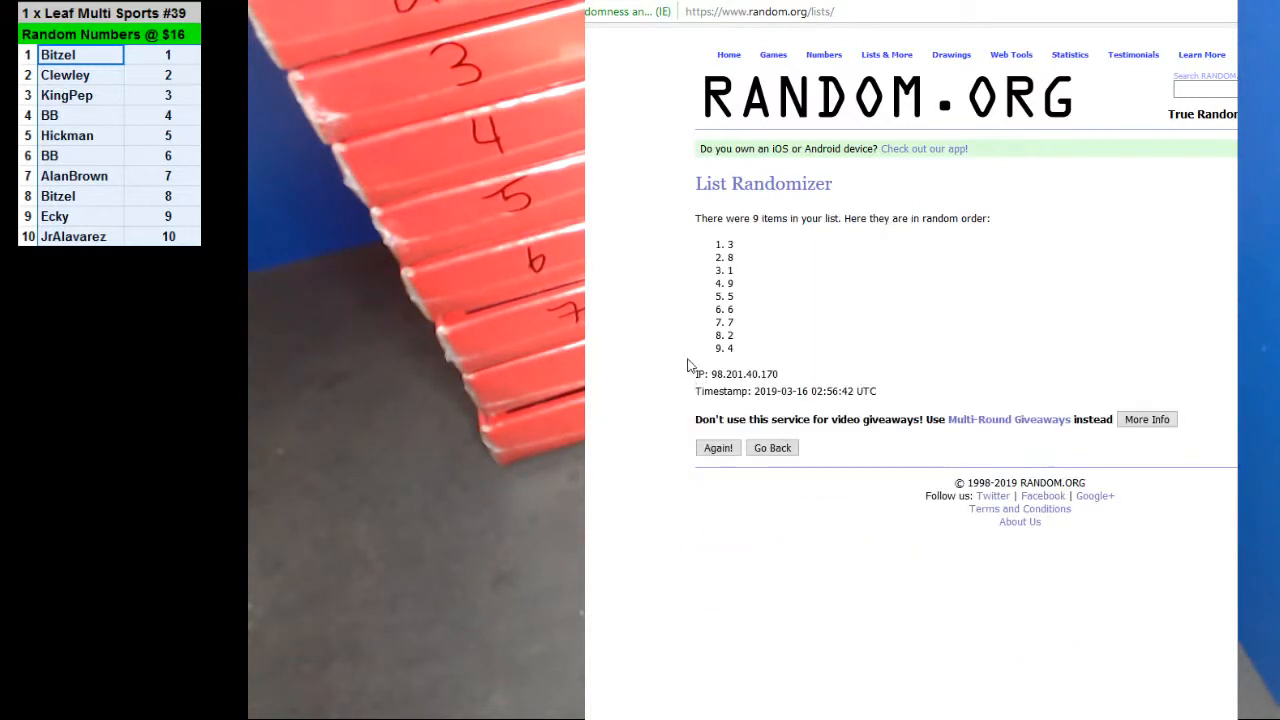
left_click(718, 447)
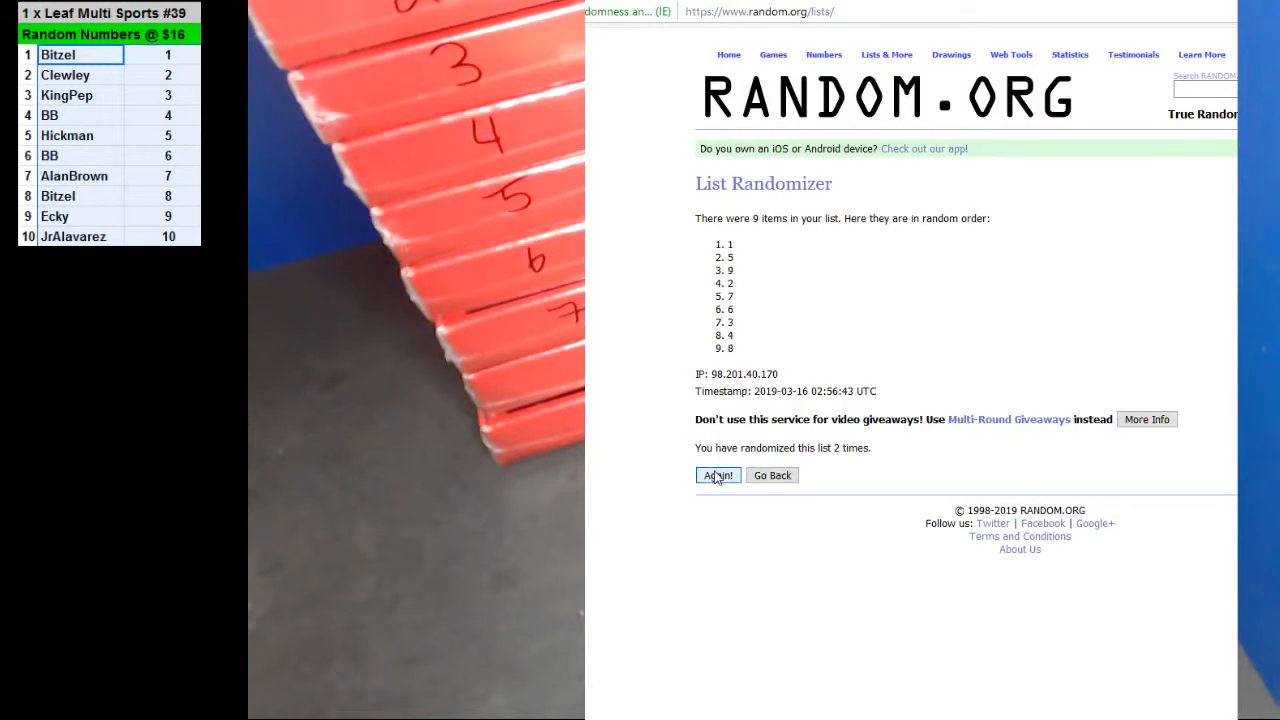
left_click(717, 475)
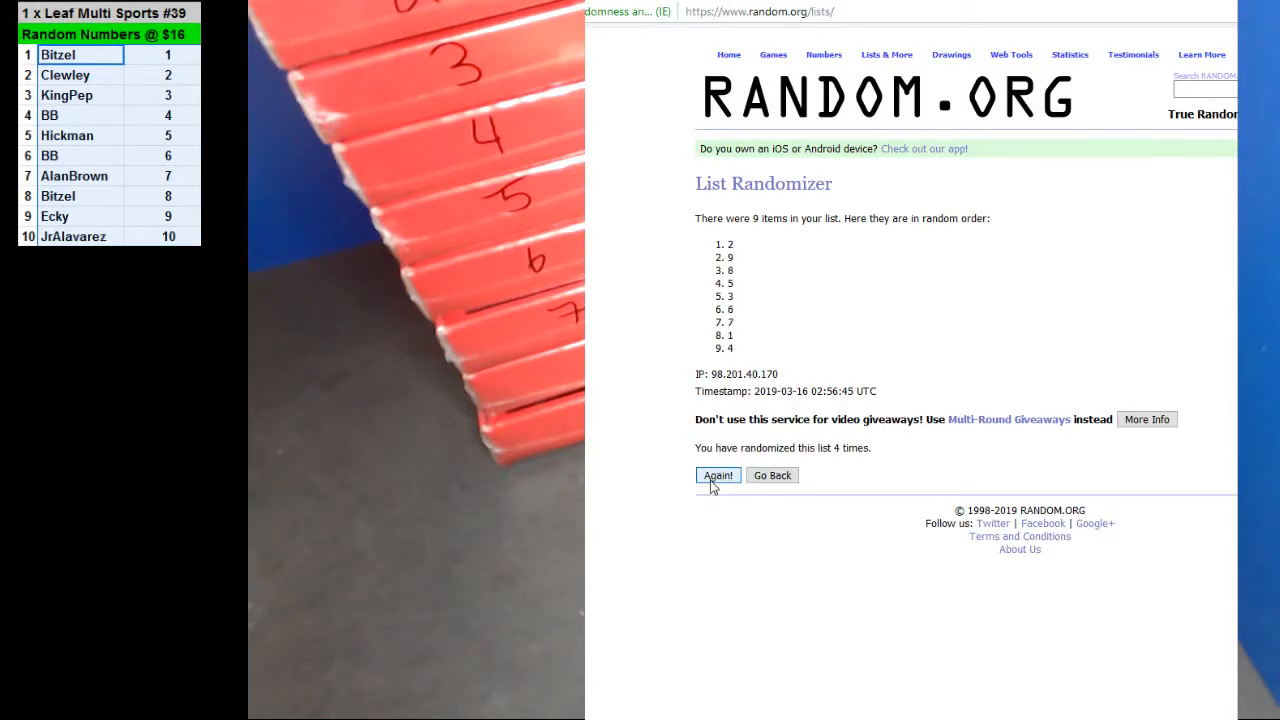
left_click(718, 475)
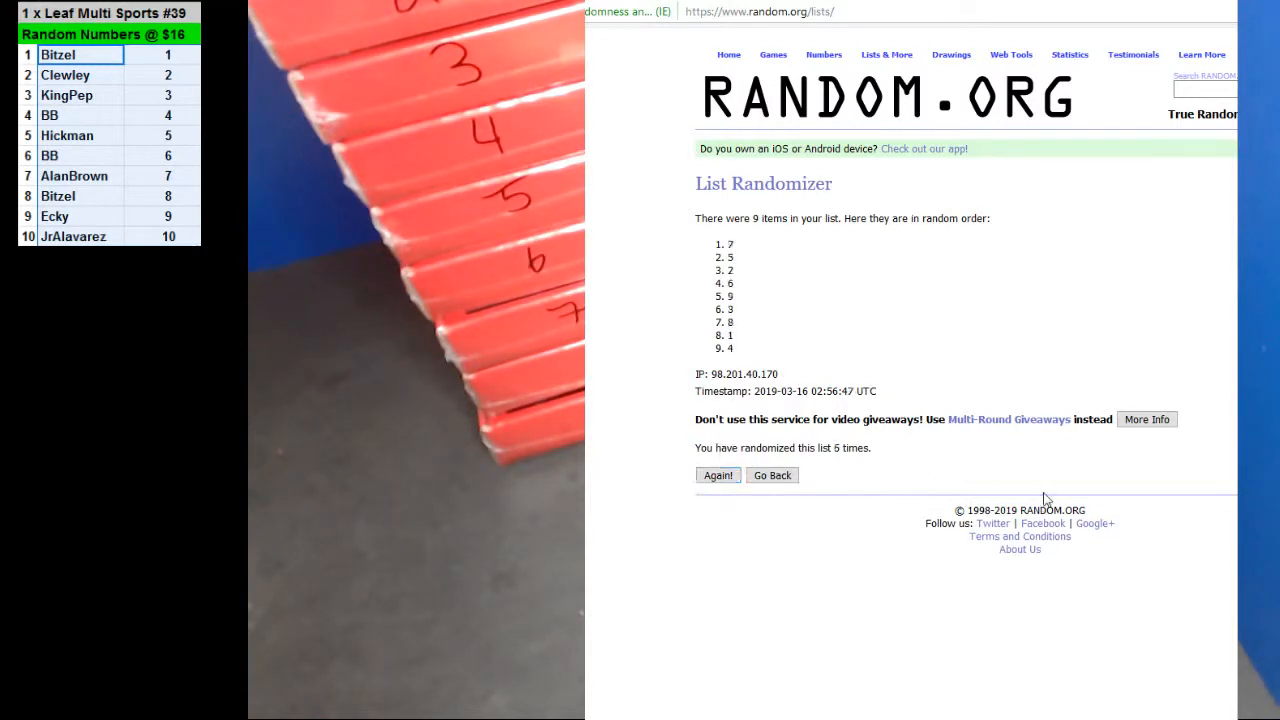
left_click(717, 475)
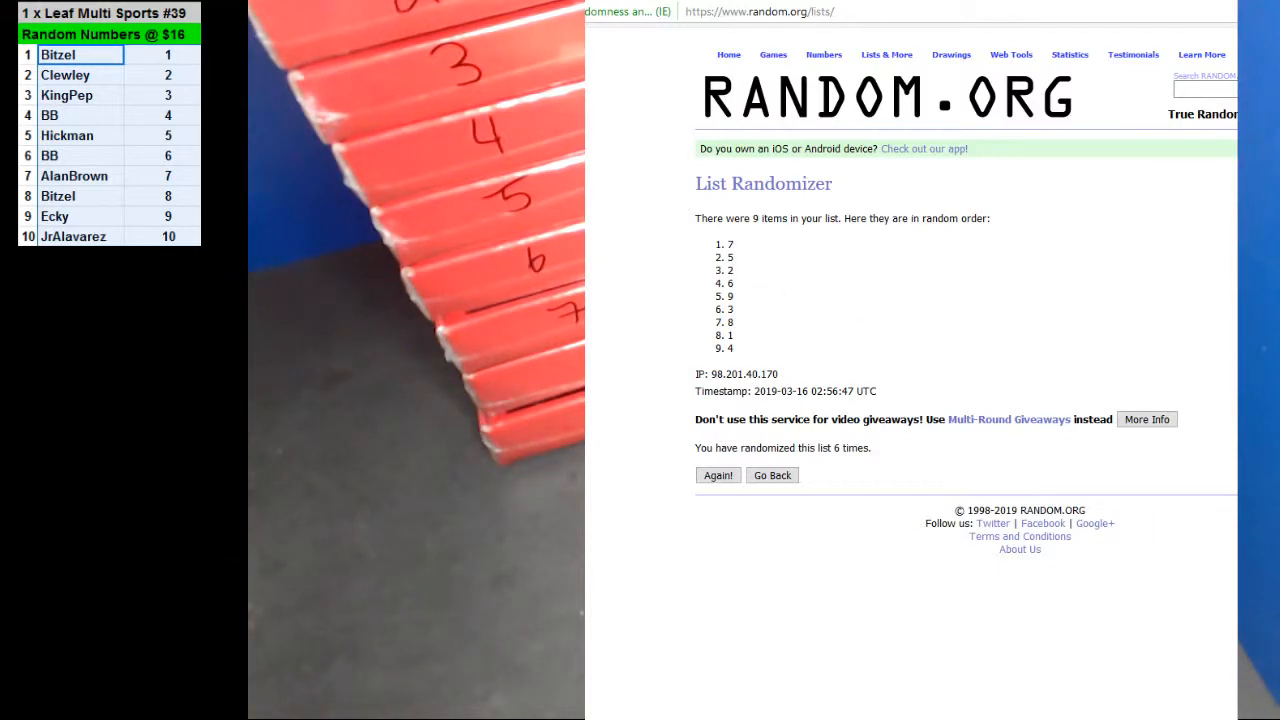